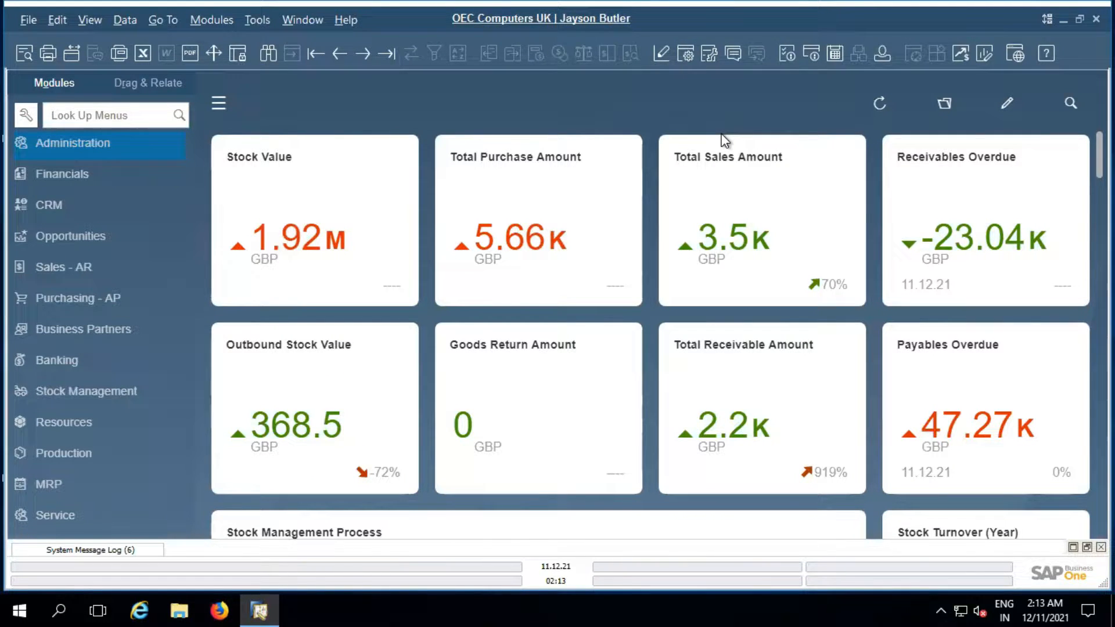
pyautogui.moveTo(565, 213)
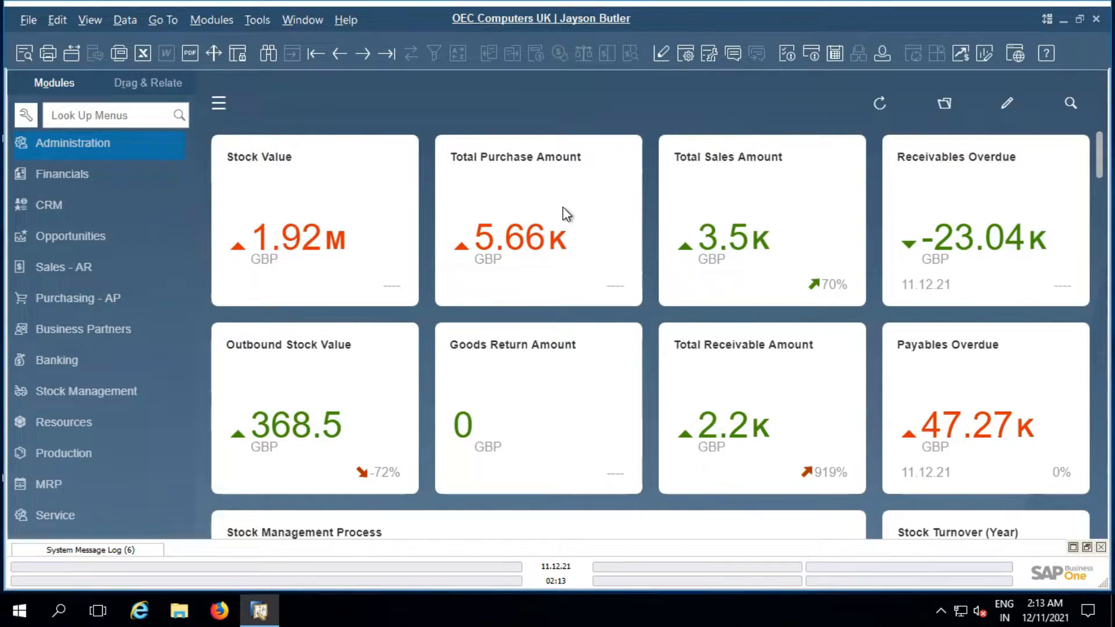
pyautogui.moveTo(90, 275)
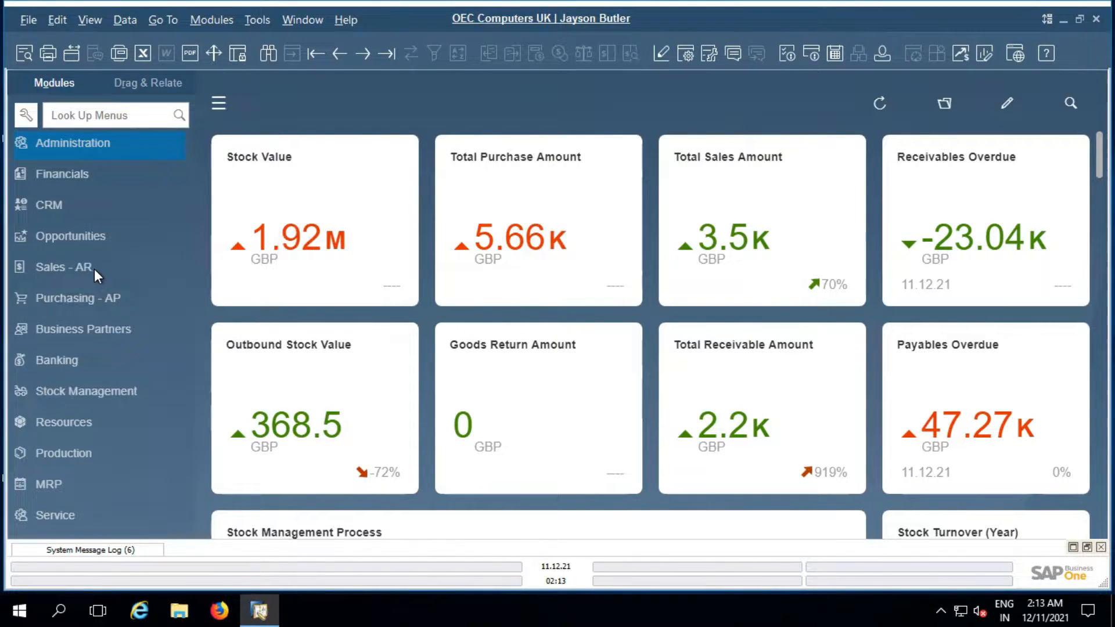
# Expand the Sales - AR module and select Sales Order.
pyautogui.click(59, 266)
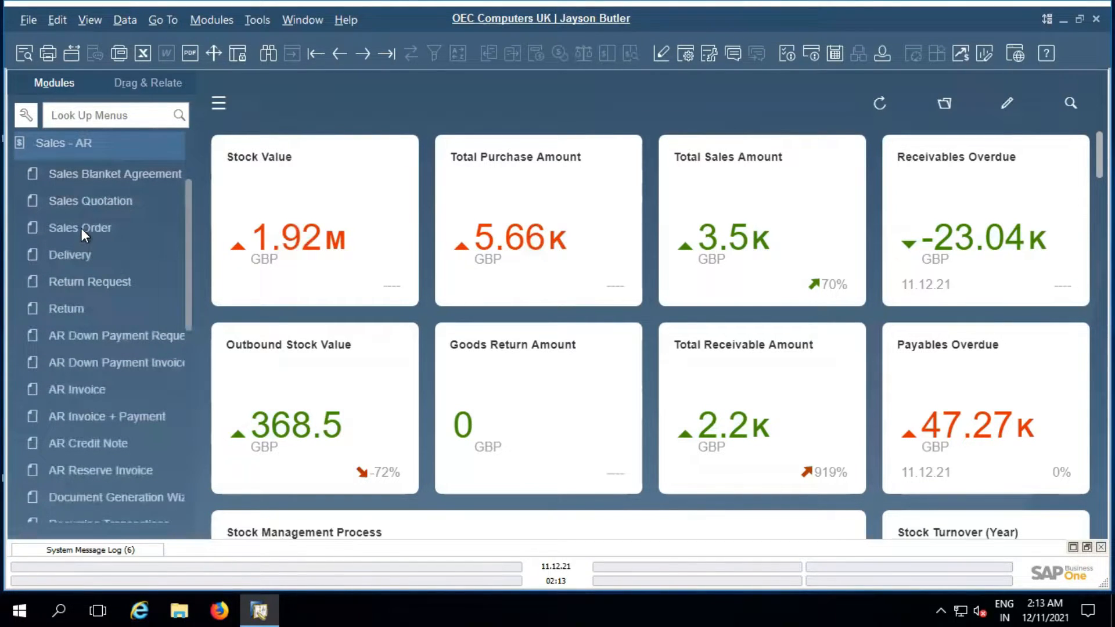
pyautogui.click(80, 227)
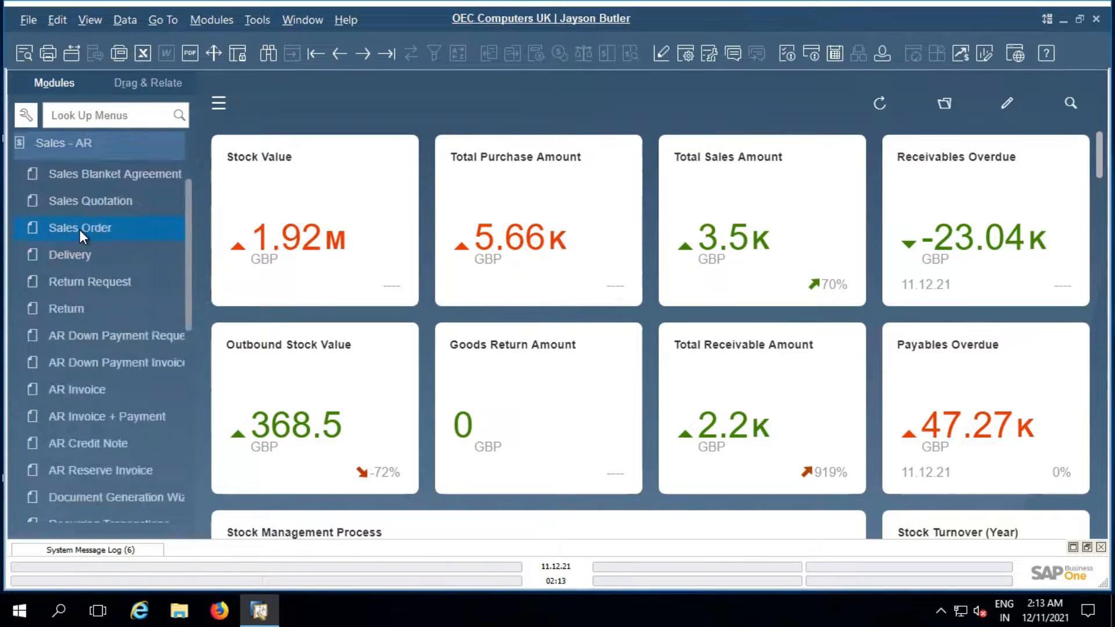
# Open a new sales order for customer Maxi-Teq (C20000) and start the first item row.
pyautogui.click(79, 228)
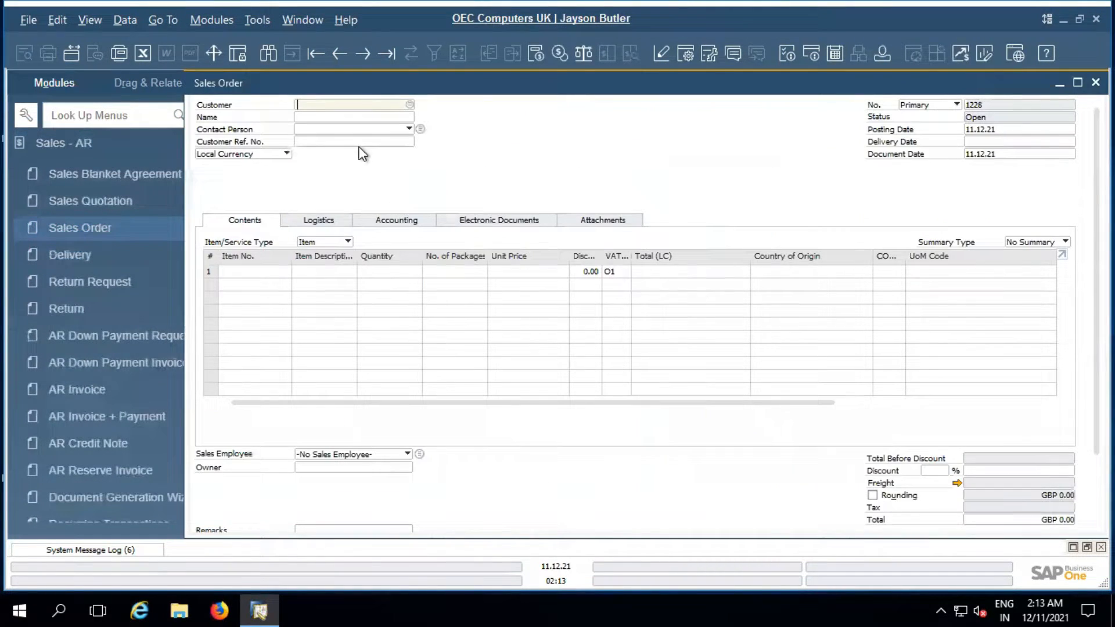
pyautogui.click(407, 105)
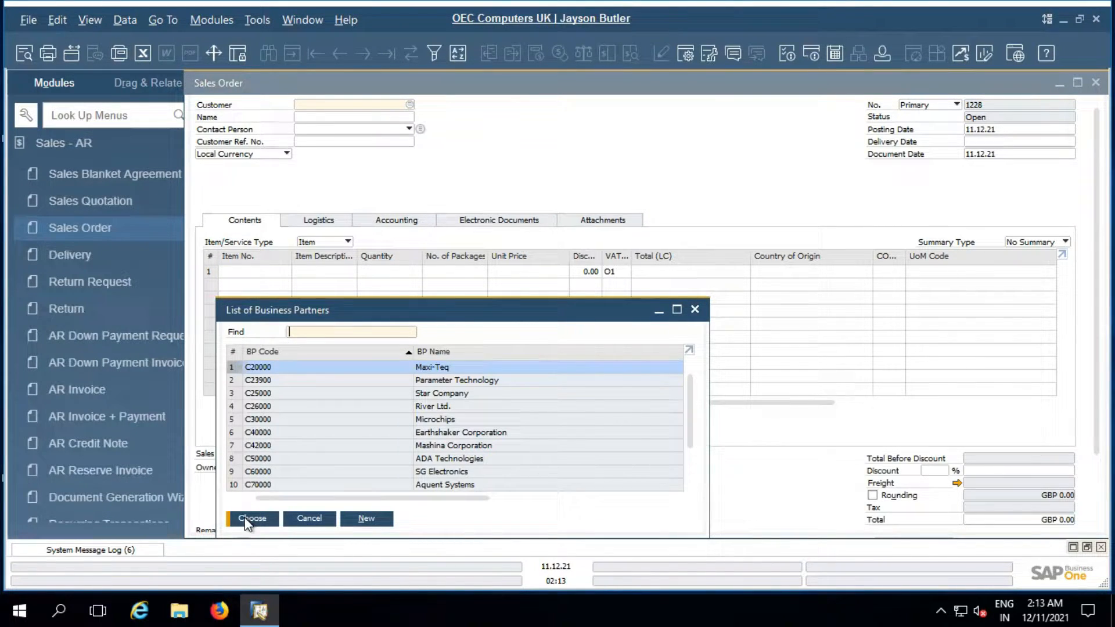
pyautogui.click(251, 518)
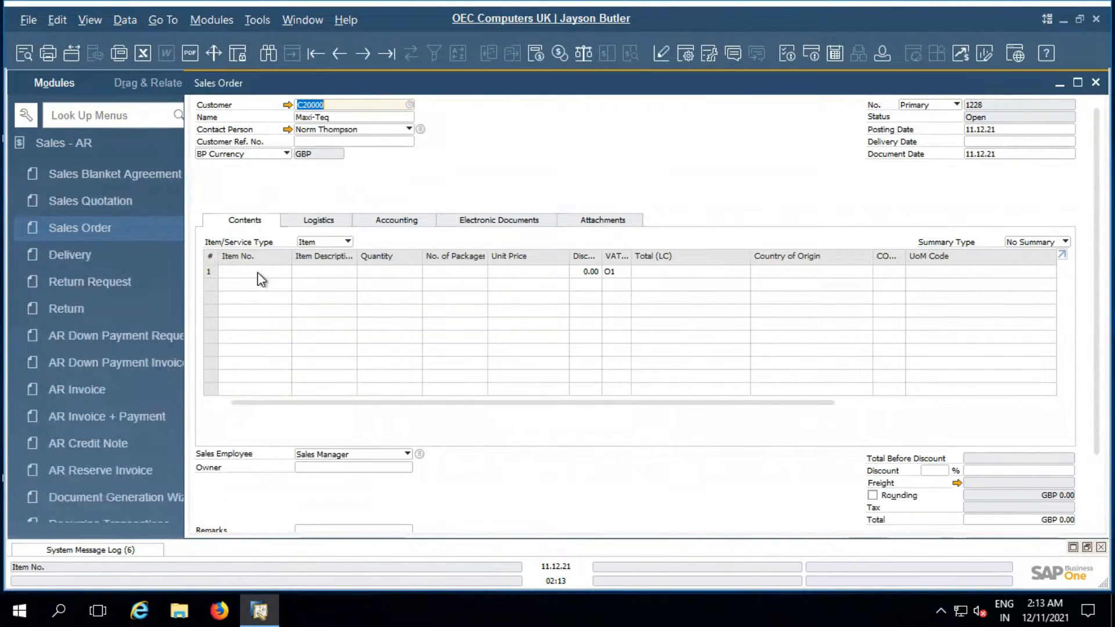
pyautogui.click(247, 271)
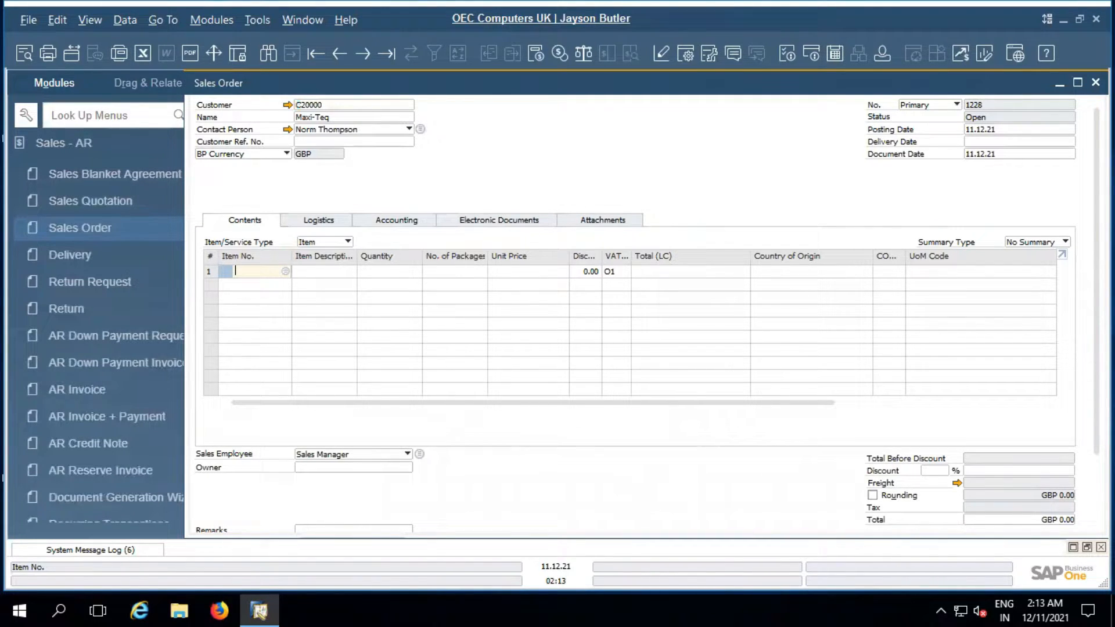
# Add item A00006 Rainbow 1200 Laser Series with quantity 10.
pyautogui.write('a0')
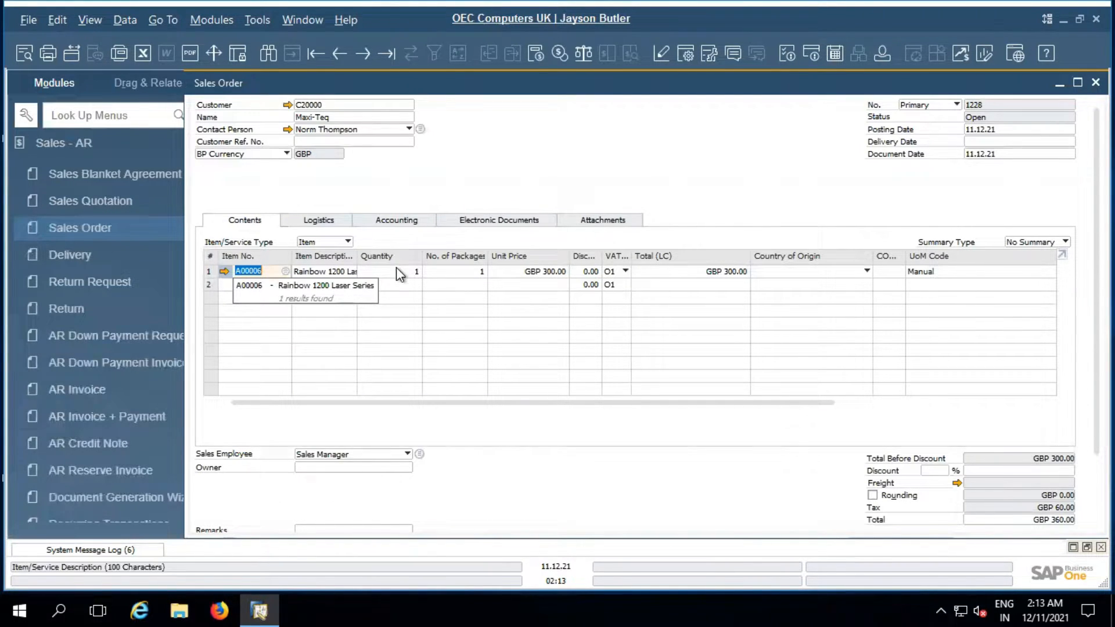
pyautogui.click(399, 271)
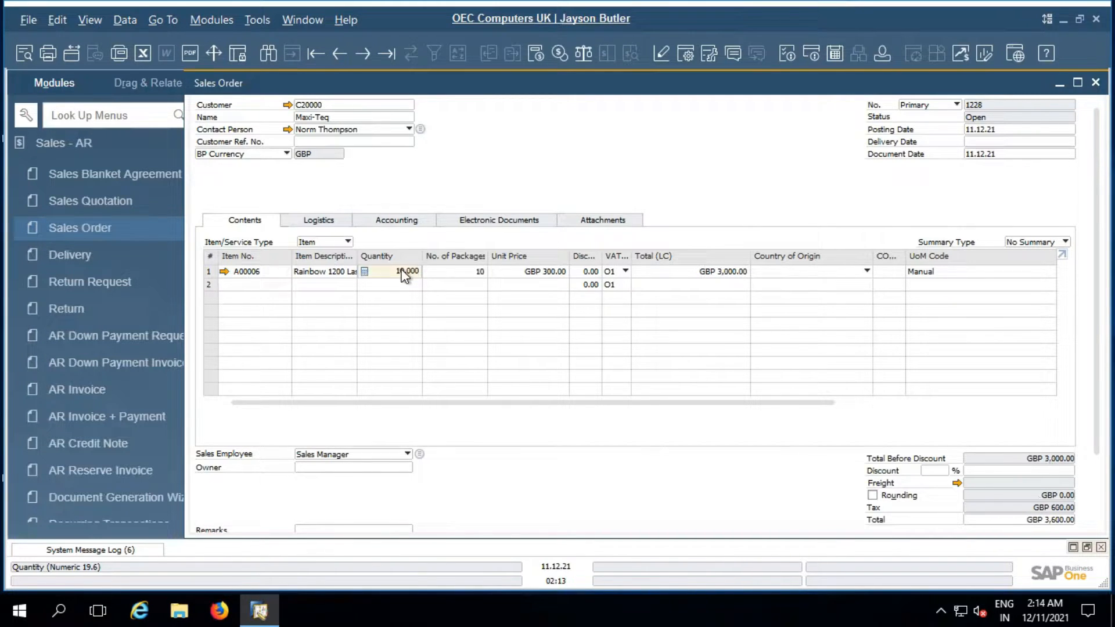
pyautogui.doubleClick(405, 271)
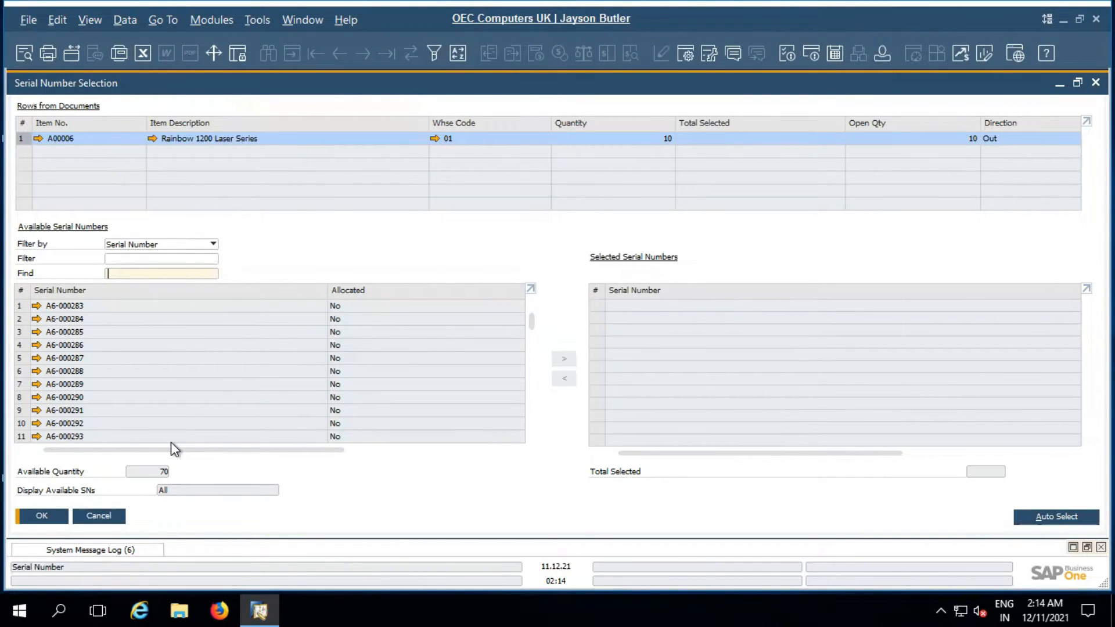
pyautogui.moveTo(101, 303)
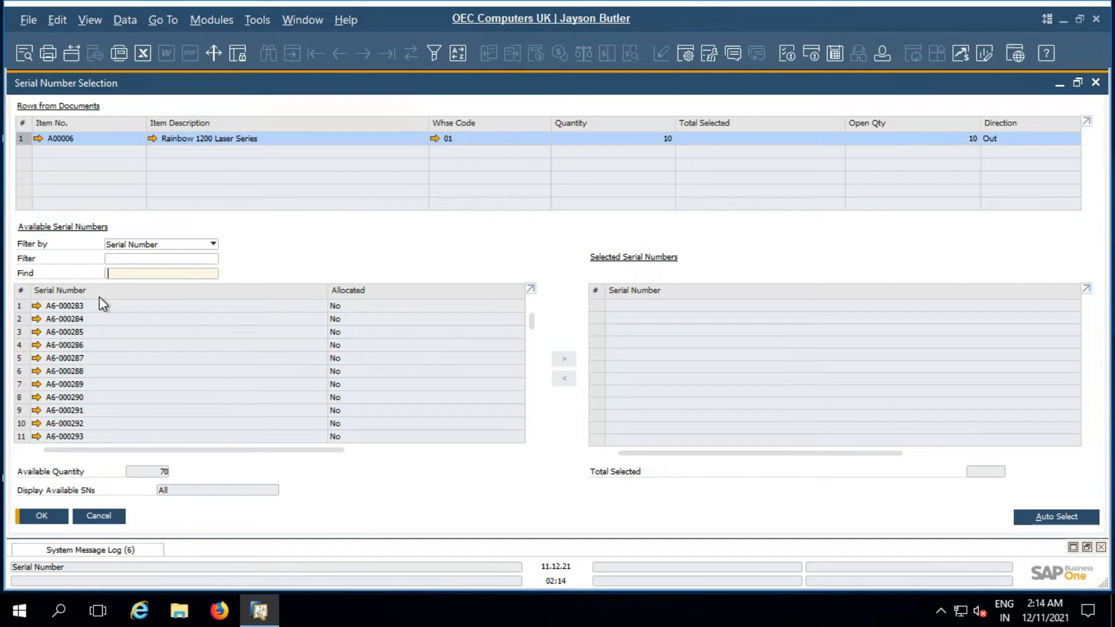
pyautogui.moveTo(121, 364)
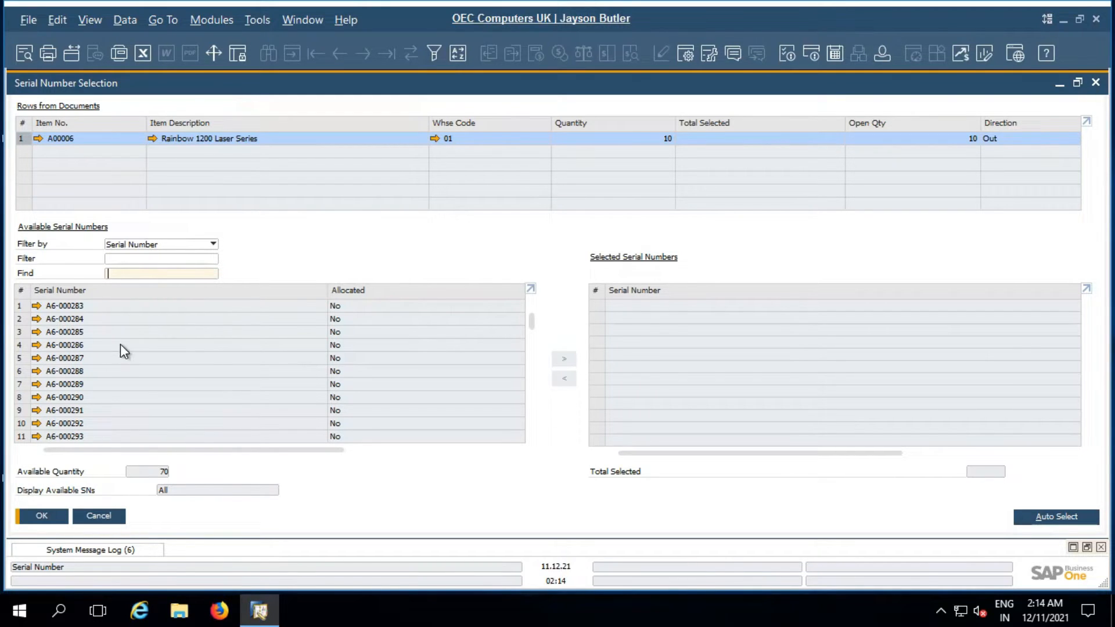
pyautogui.moveTo(249, 401)
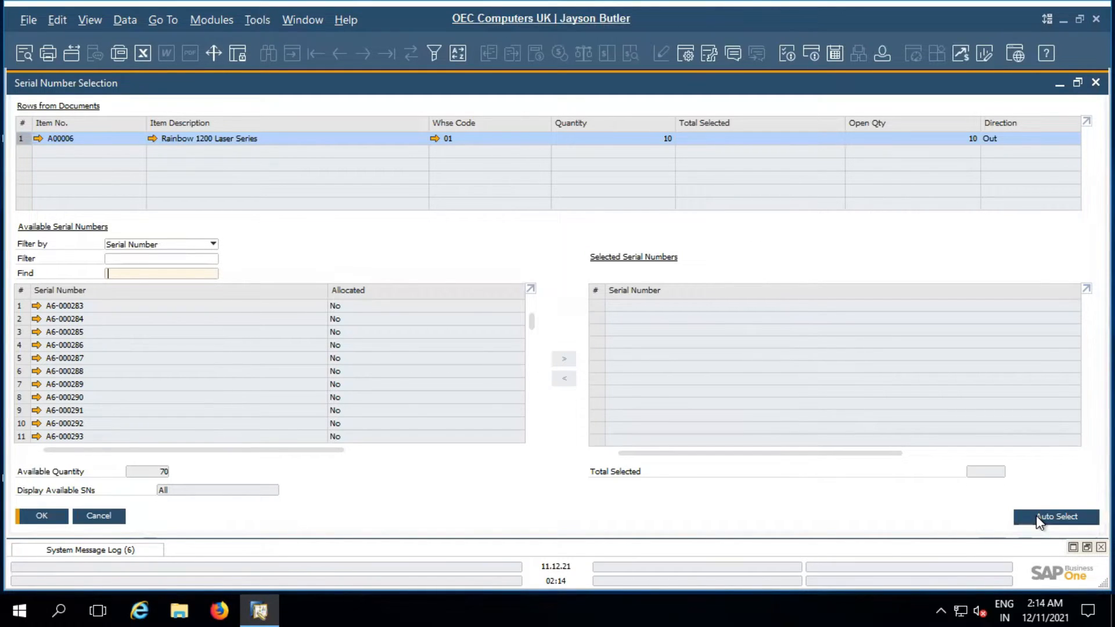
# Auto-select serial numbers A6-000283 to A6-000292 for the printer line and confirm.
pyautogui.click(1055, 516)
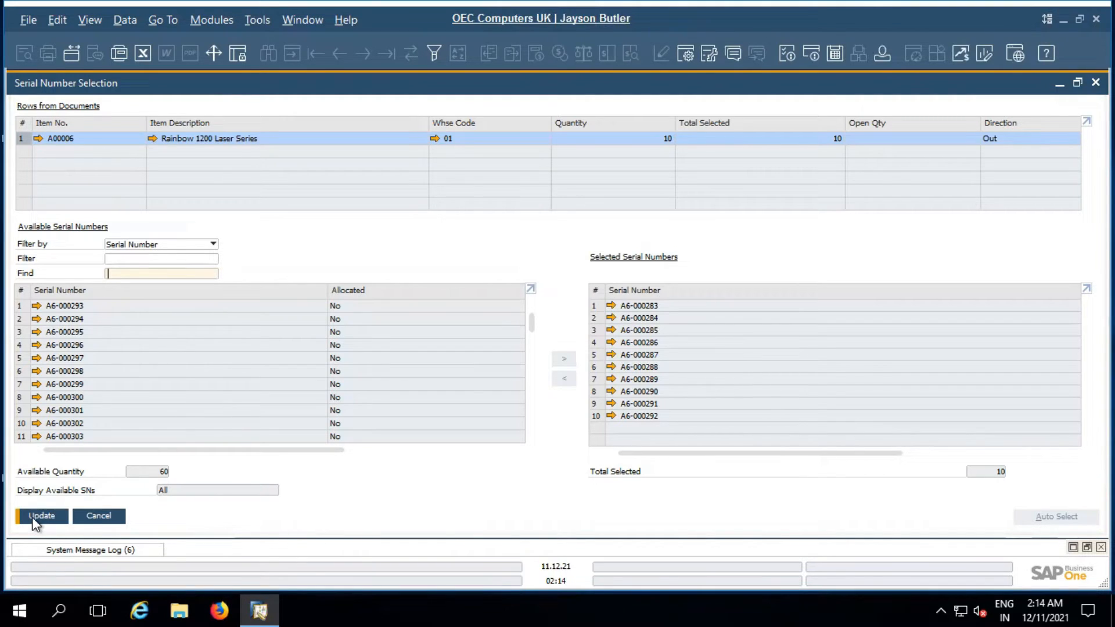
pyautogui.click(41, 516)
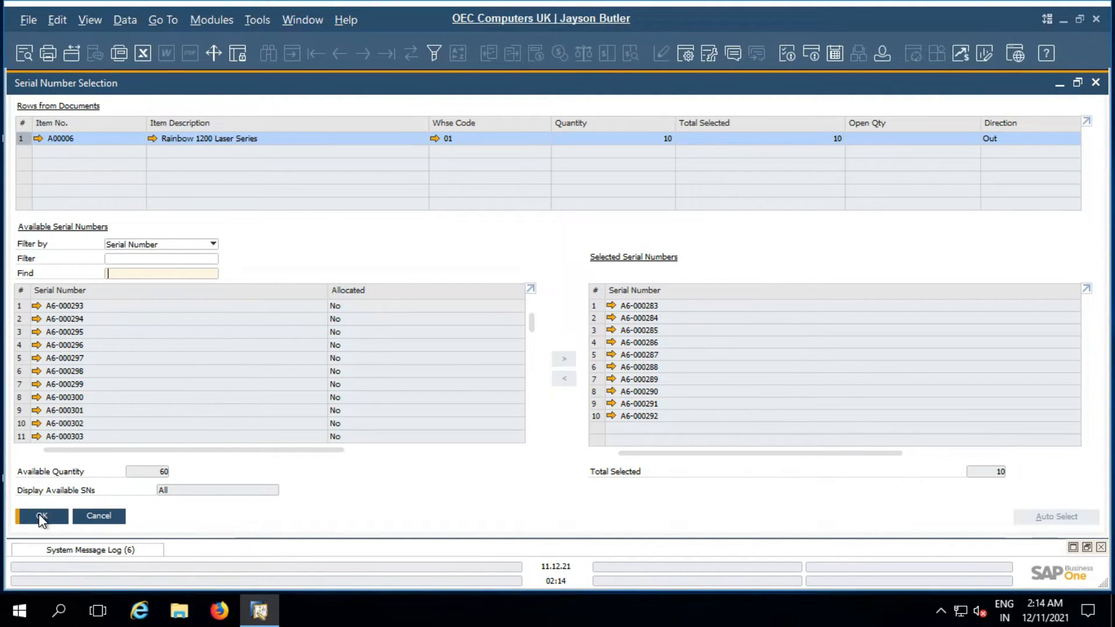
pyautogui.click(39, 516)
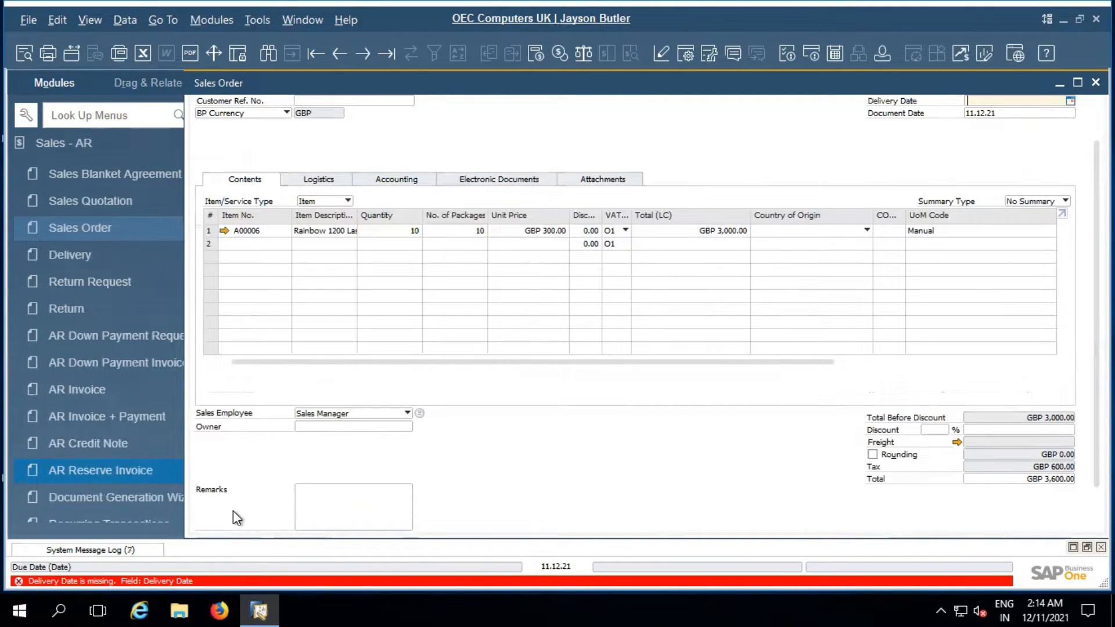
pyautogui.moveTo(825, 355)
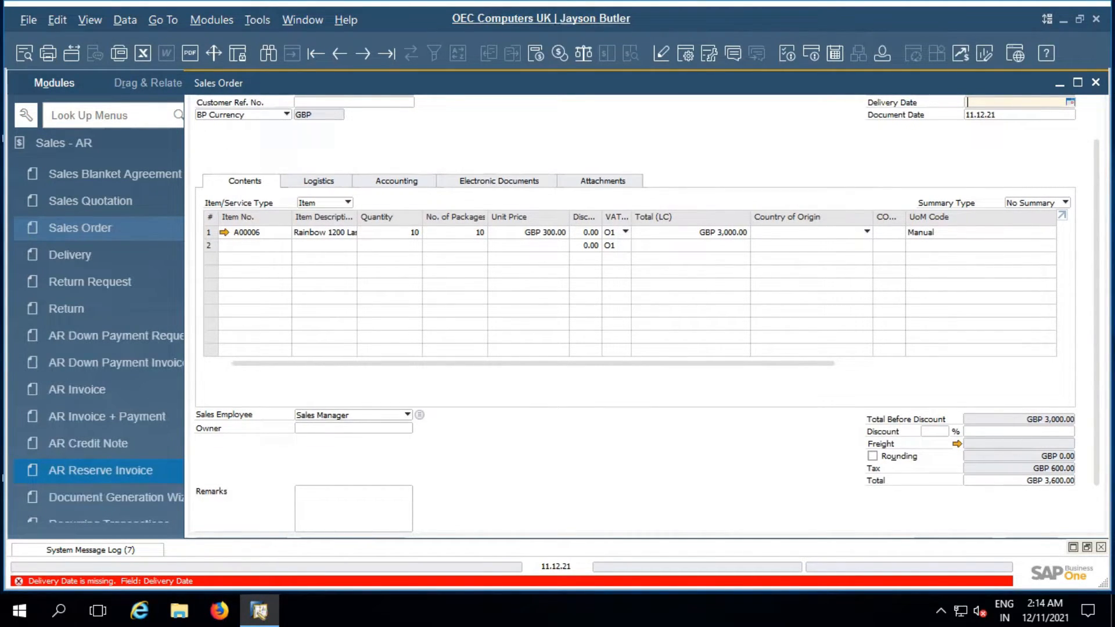
# Set delivery date 30.12.21 and update the existing item rows to match.
pyautogui.write('30.12.21')
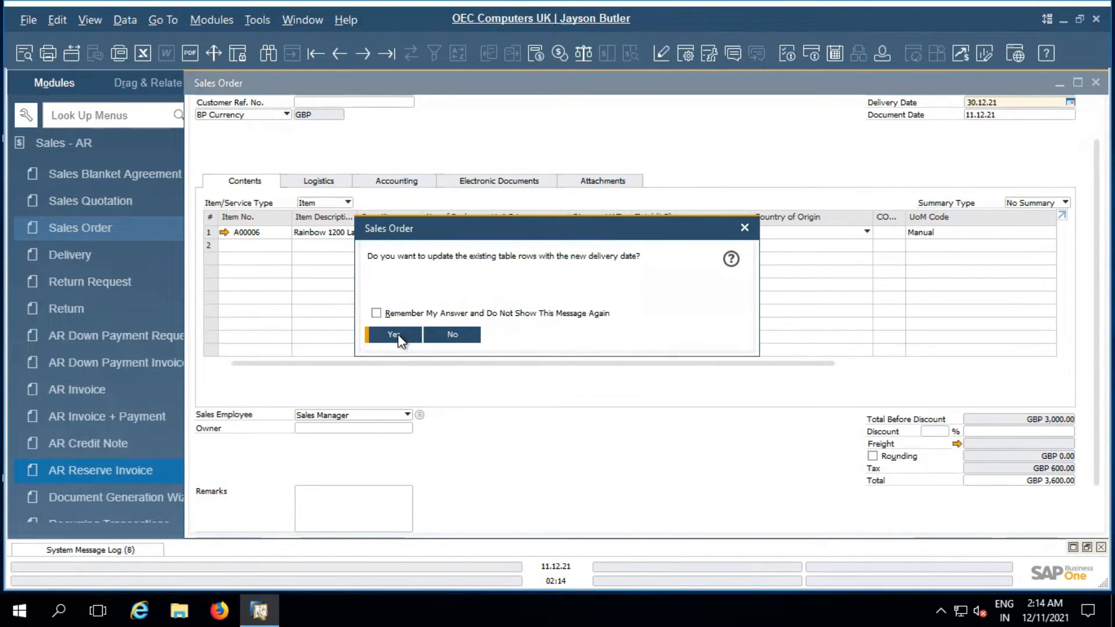
pyautogui.click(392, 334)
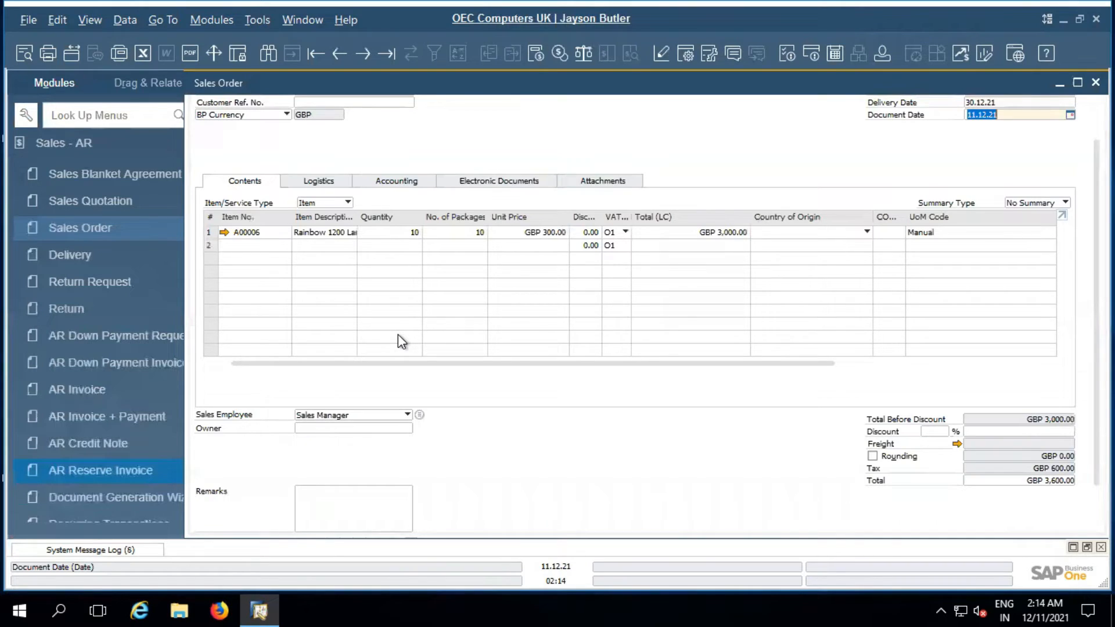